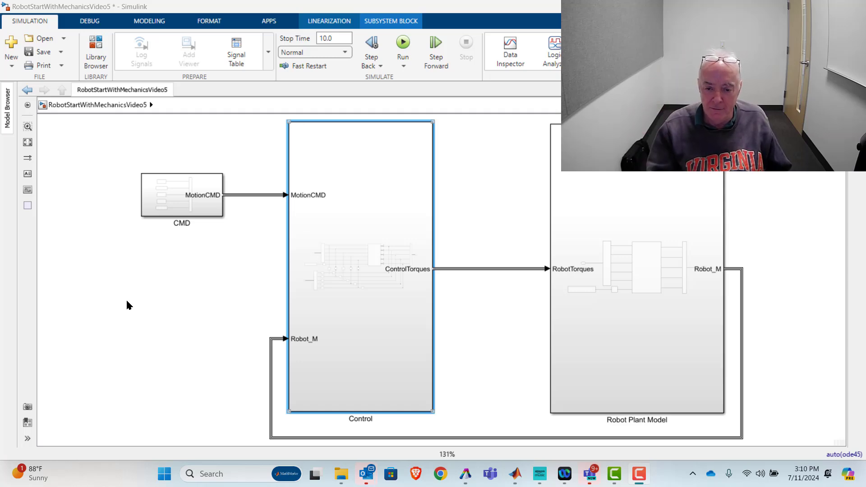
Step: Open the Control subsystem block and select a PID output line inside it
double_click(359, 266)
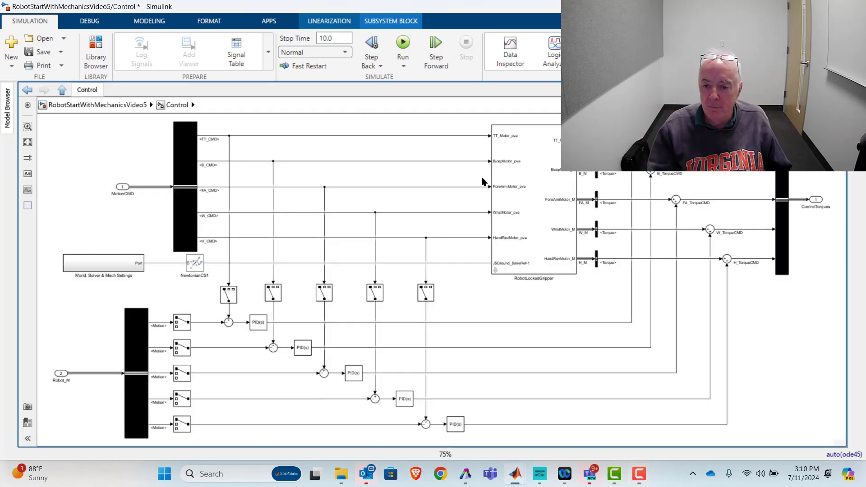
left_click(534, 202)
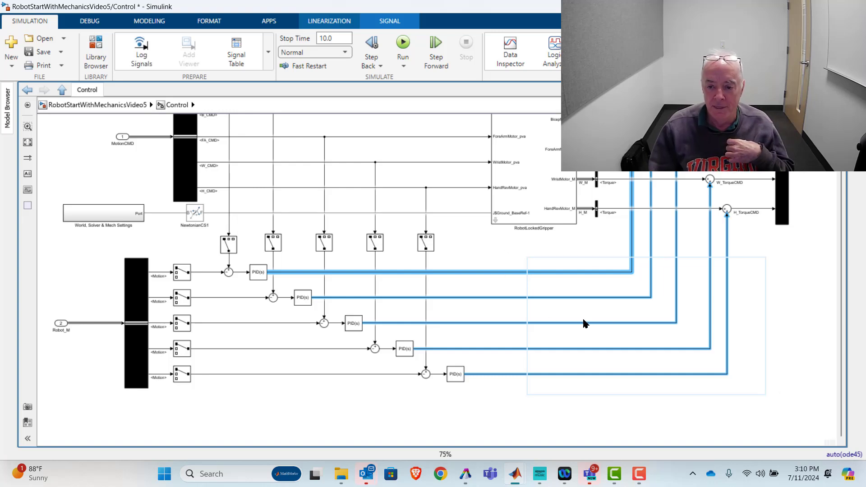
mouse_move(514, 310)
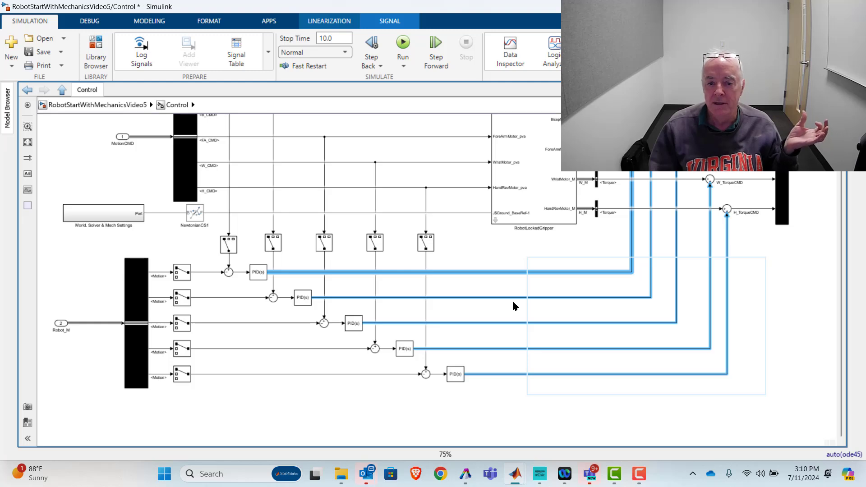
mouse_move(309, 196)
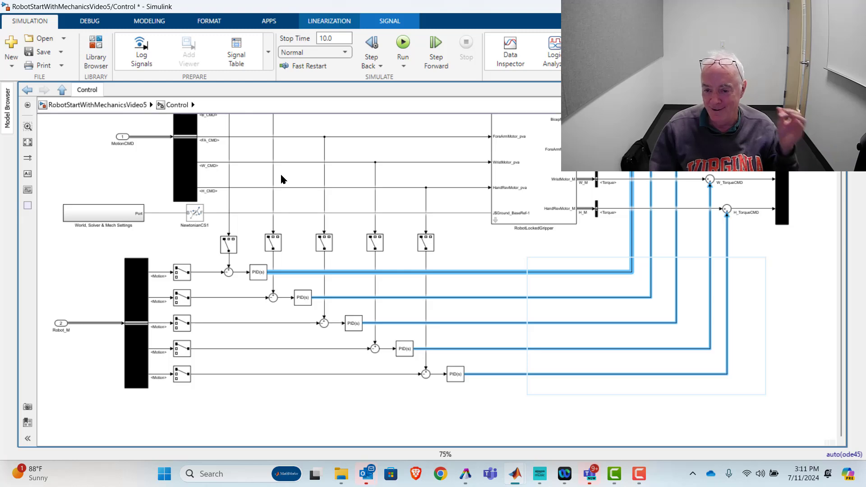
mouse_move(636, 194)
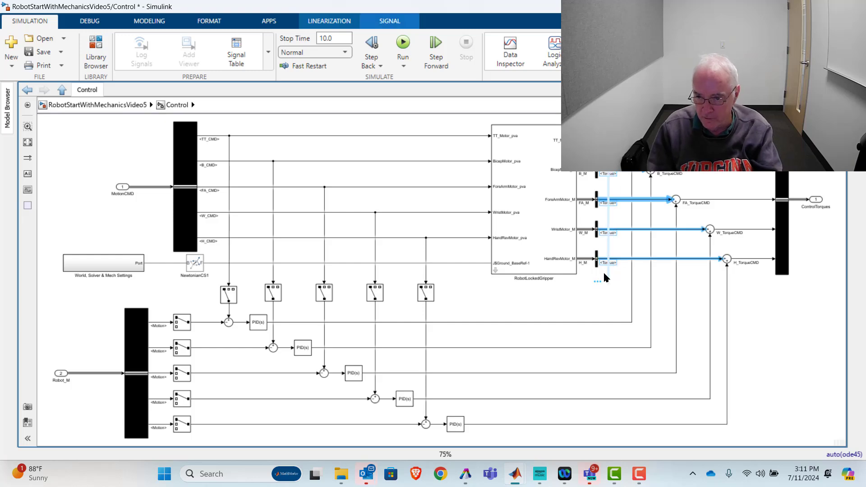
Step: Clear the canvas selection and start the robot model simulation from the Simulation tab
left_click(616, 275)
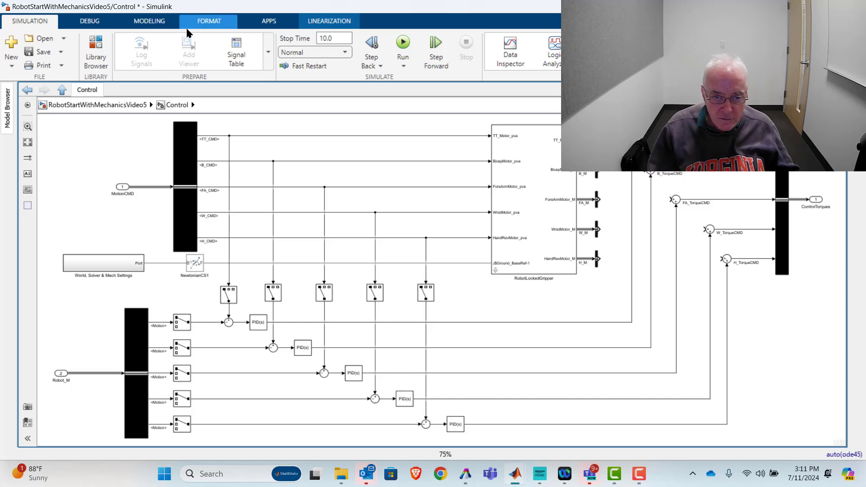
left_click(329, 22)
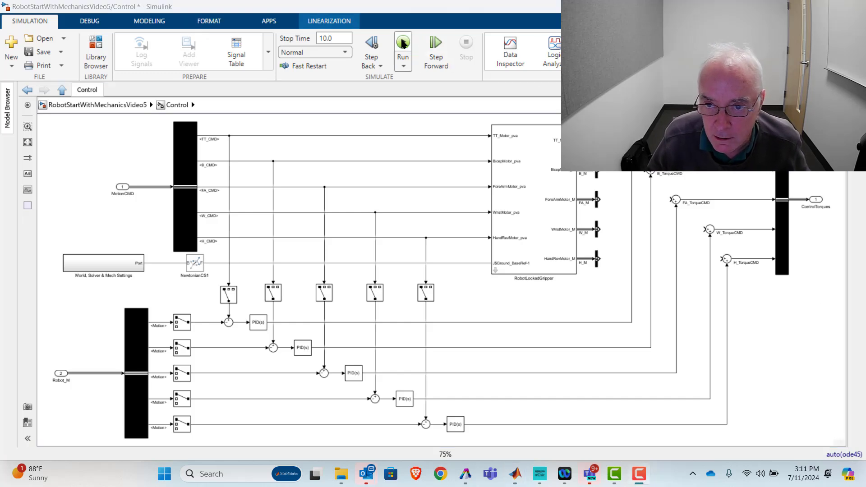
Step: Run the simulation and show the robot arm animation in Mechanics Explorer
left_click(403, 42)
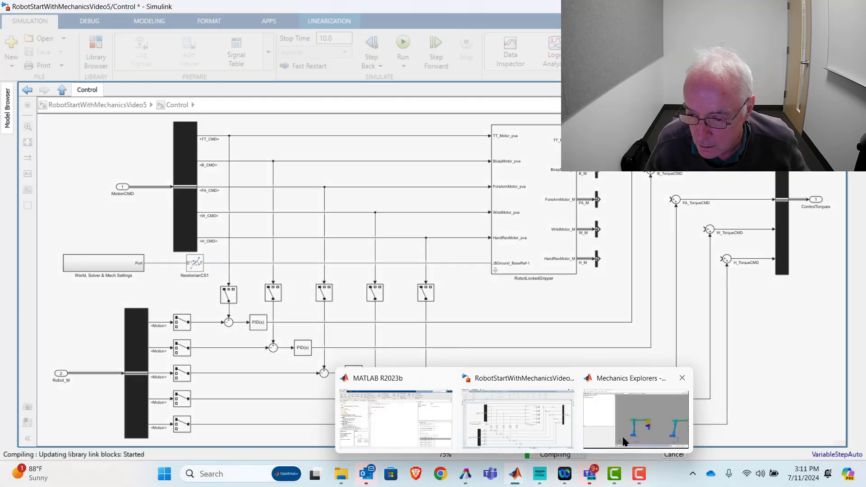
left_click(635, 420)
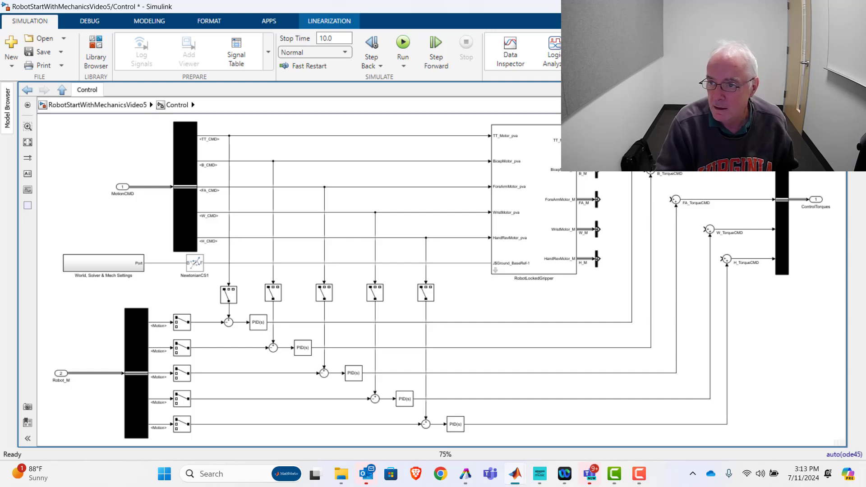
Step: Select the feedforward torque signal lines in the Control diagram
left_click(636, 200)
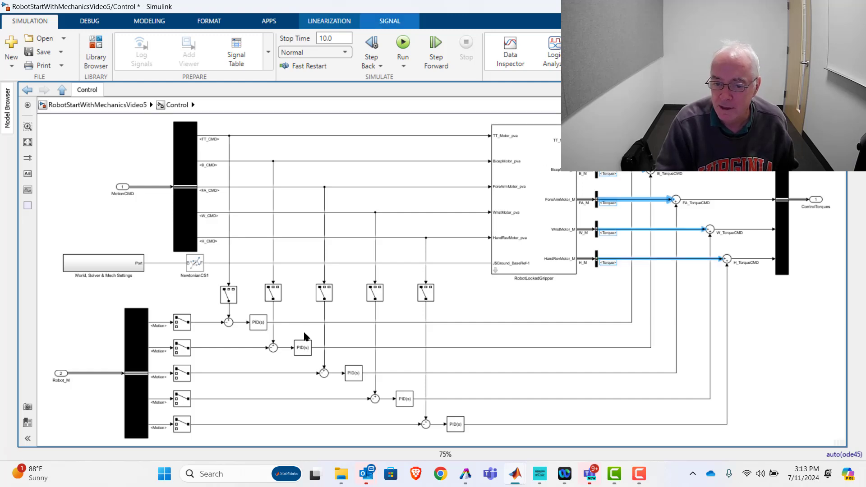
mouse_move(376, 399)
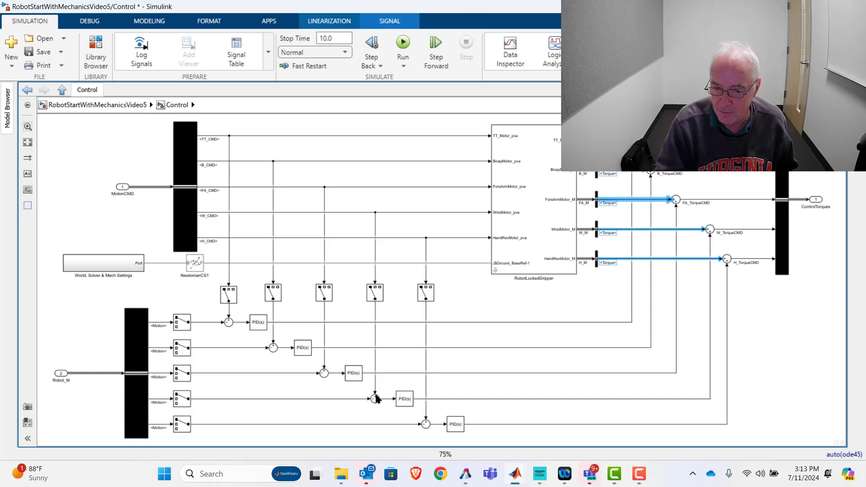
mouse_move(441, 451)
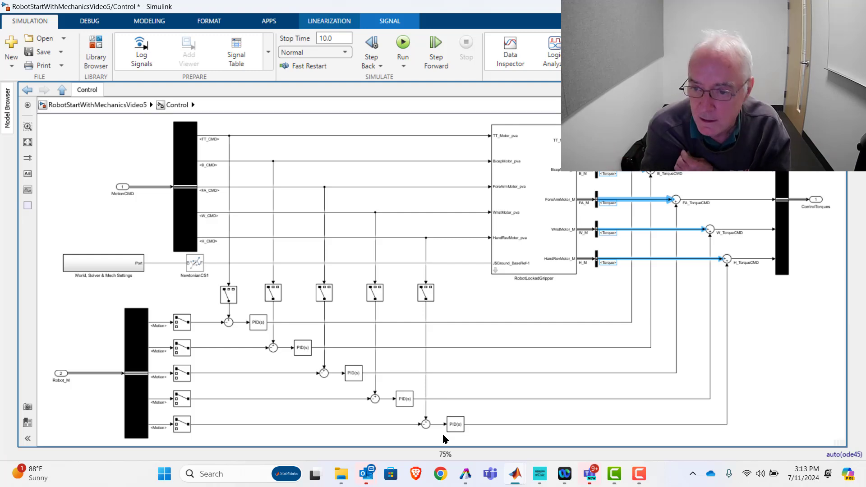
mouse_move(440, 173)
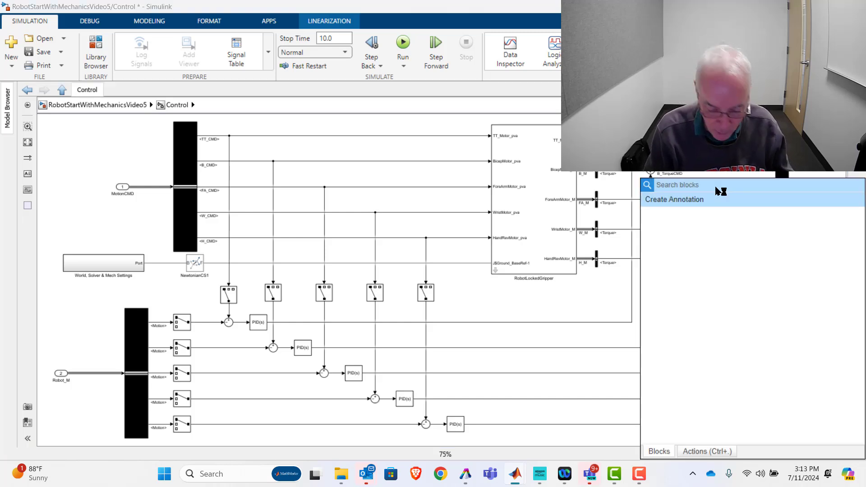
Step: Add a Scope block fed by the feedforward and feedback forearm torque signals
type("sco")
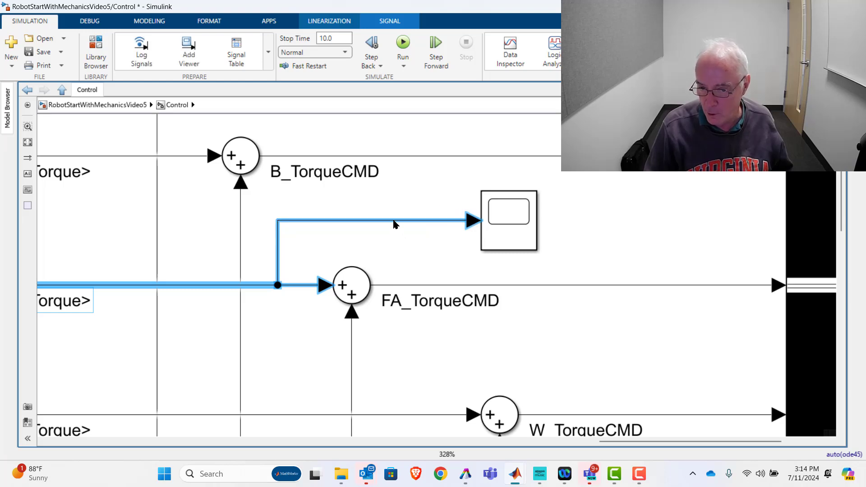
mouse_move(409, 346)
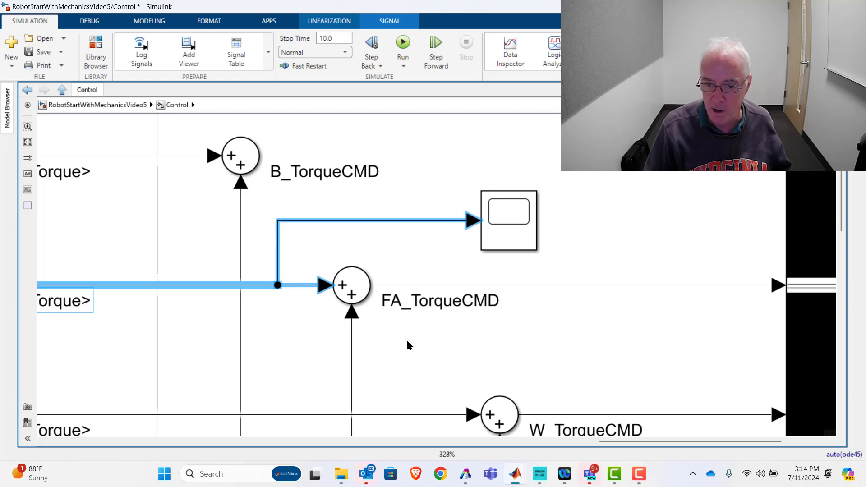
mouse_move(354, 359)
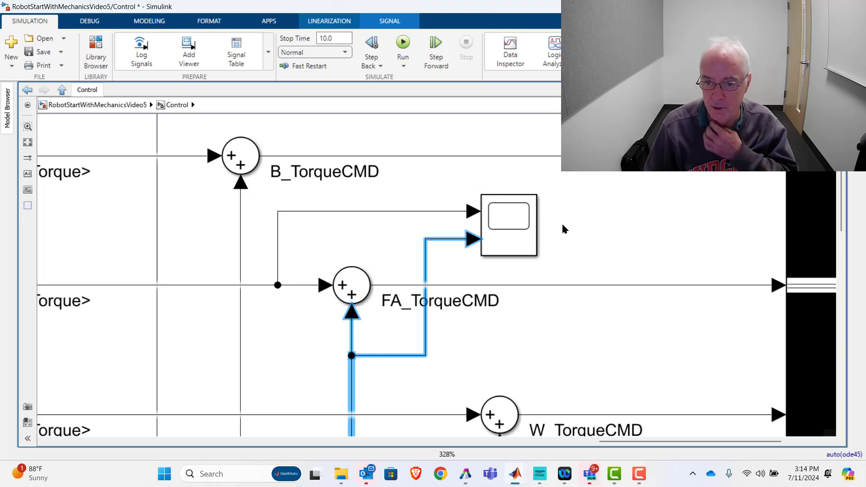
left_click(508, 225)
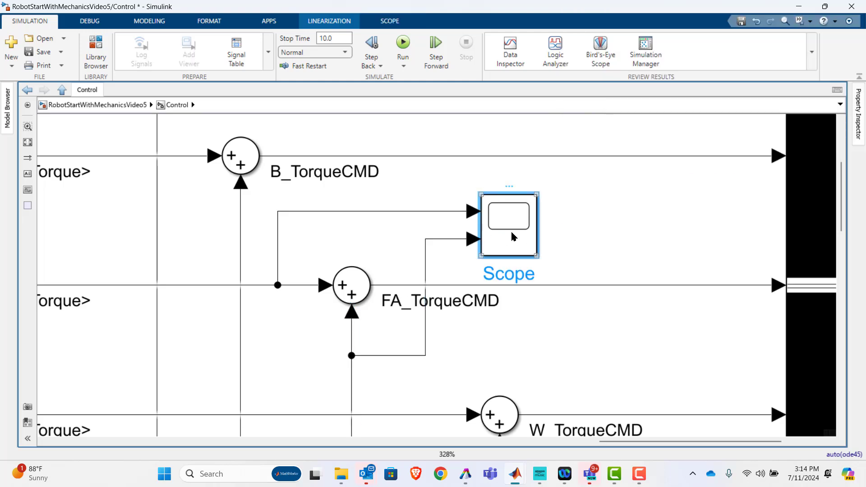
Step: Open the Scope window and run the 10-second simulation to plot both forearm torques
double_click(507, 224)
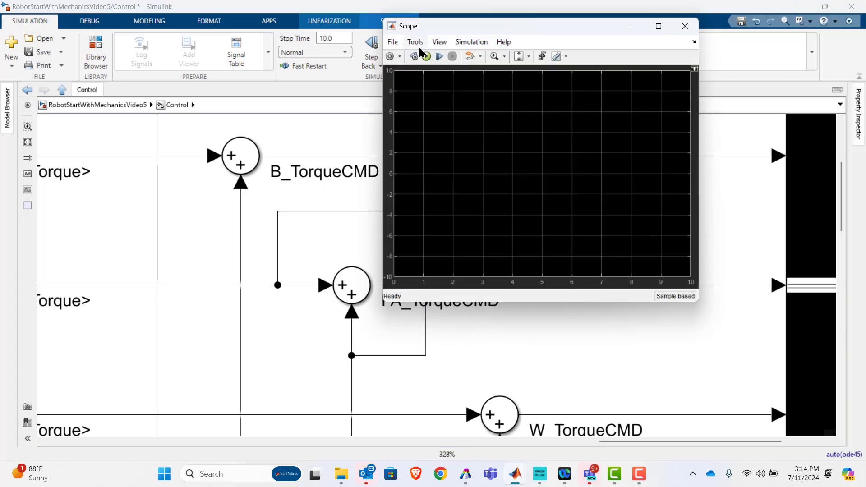
left_click(426, 57)
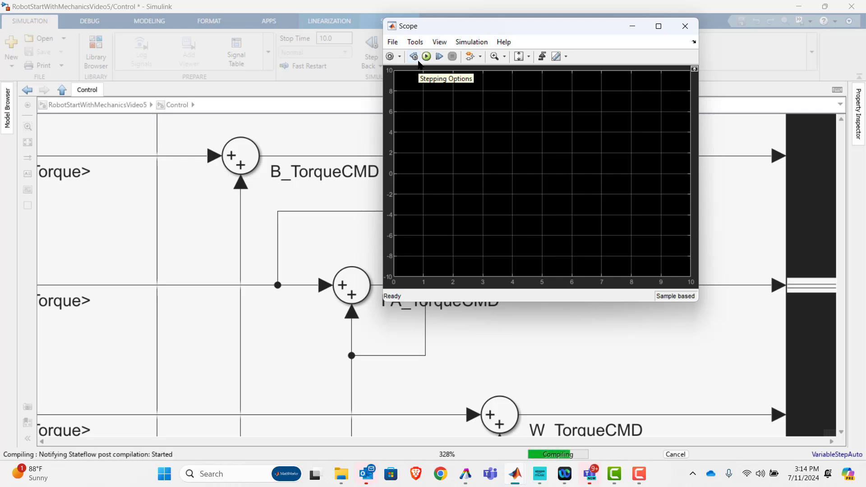
left_click(426, 57)
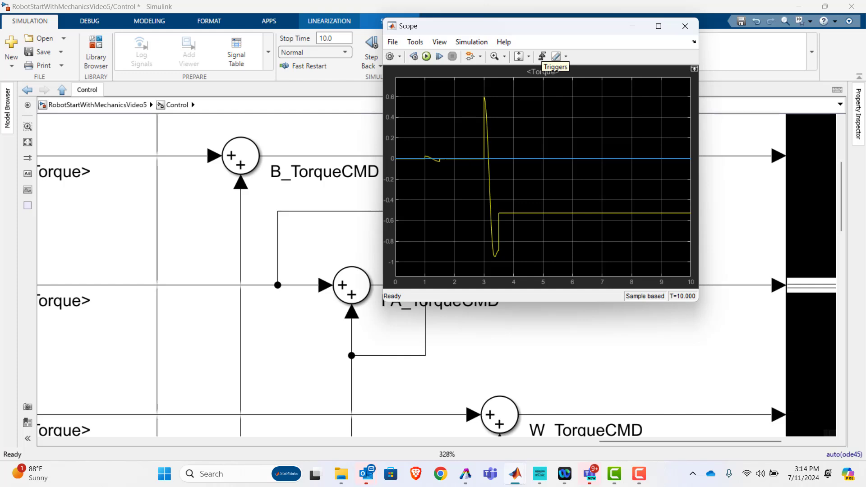
mouse_move(542, 56)
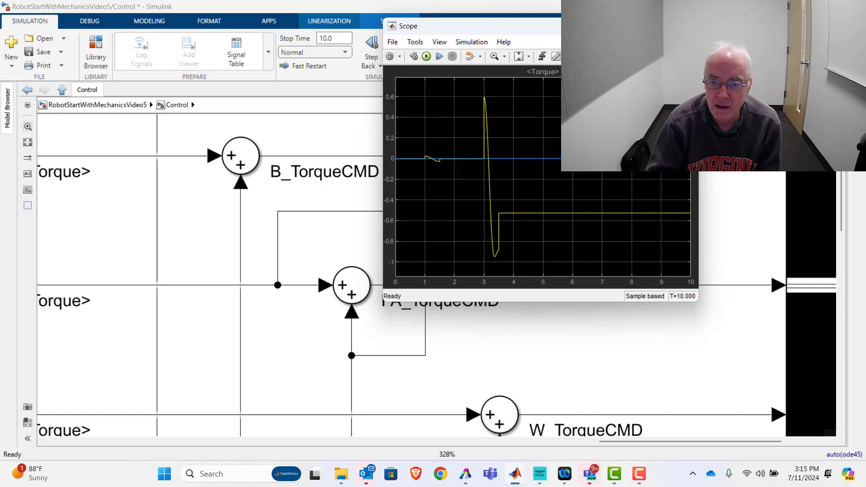
Step: Set the Scope layout to two stacked rows, one plot per forearm torque
left_click(439, 42)
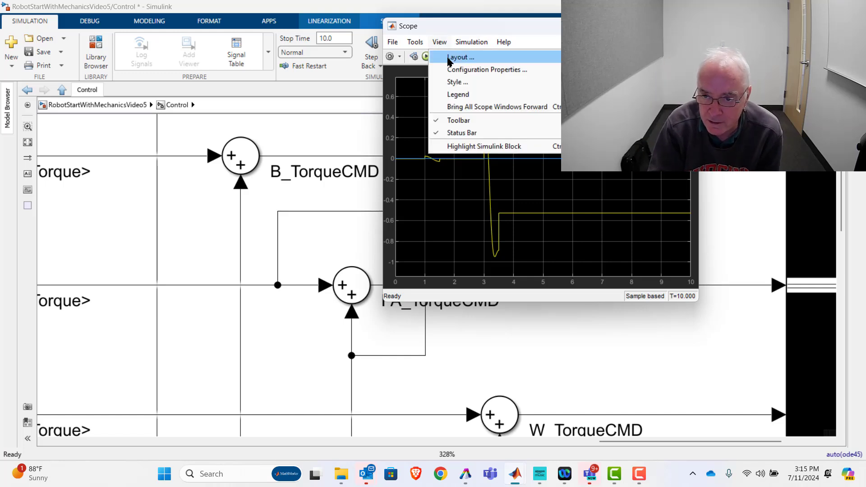
left_click(461, 57)
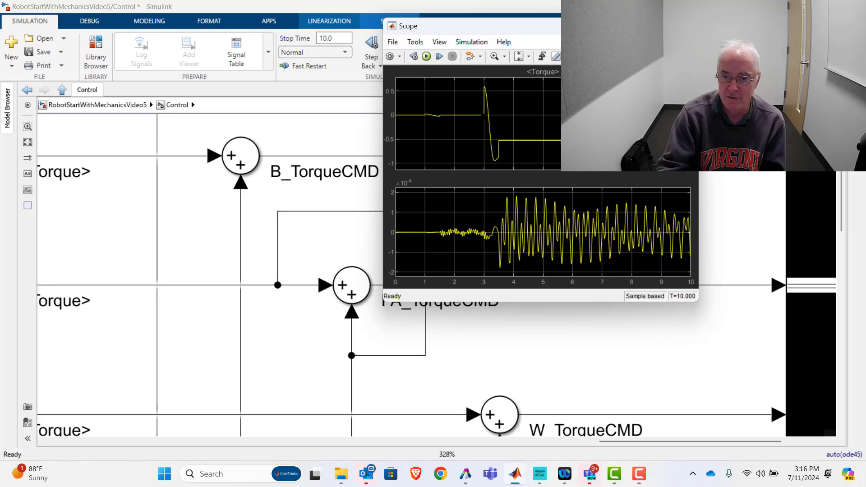
mouse_move(533, 67)
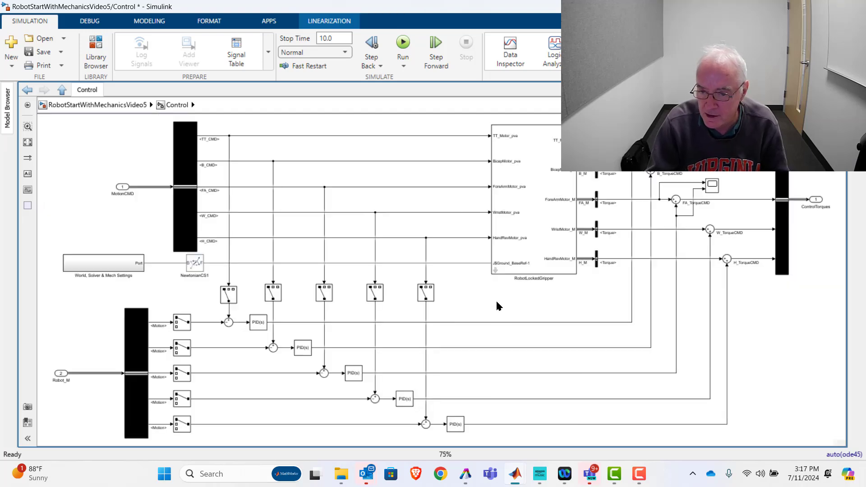
Step: Select the RobotLockedGripper block and switch to its SimWise 4D model
left_click(533, 202)
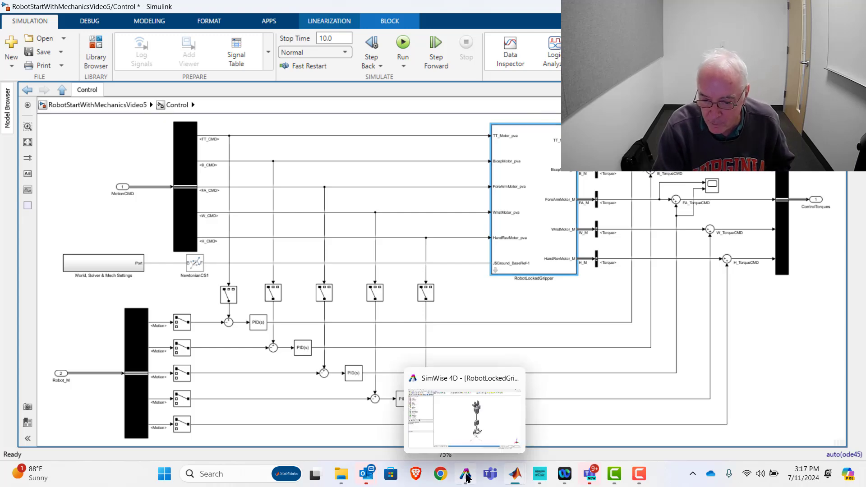
left_click(465, 408)
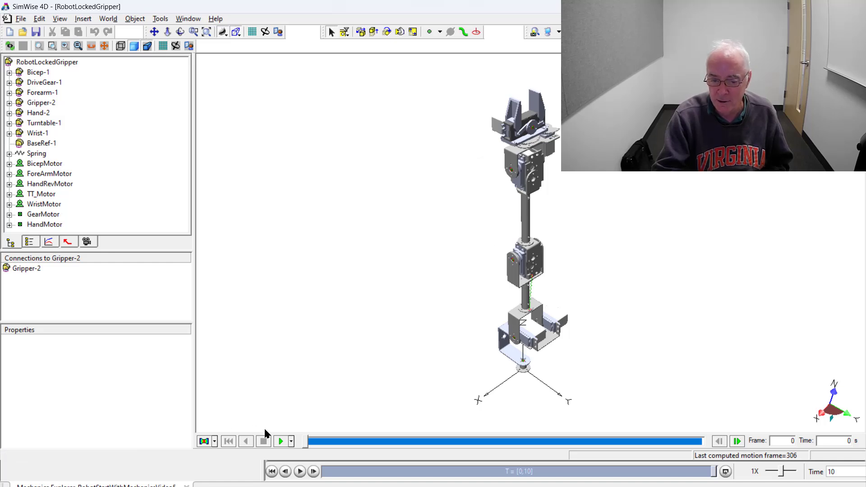
Step: Play back the computed robot motion and inspect the WristMotor constraint
left_click(281, 441)
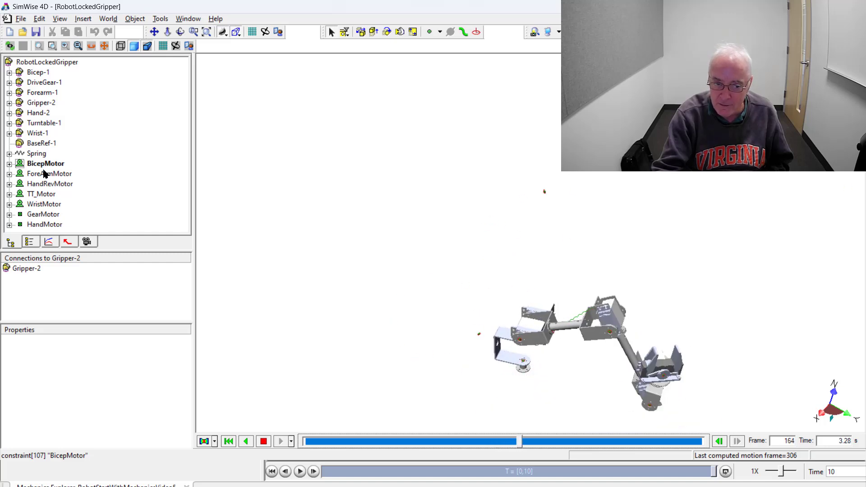
left_click(45, 204)
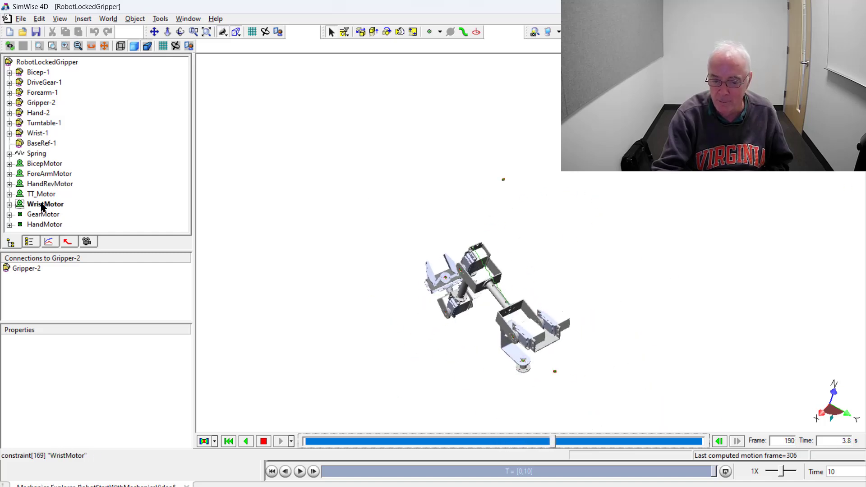